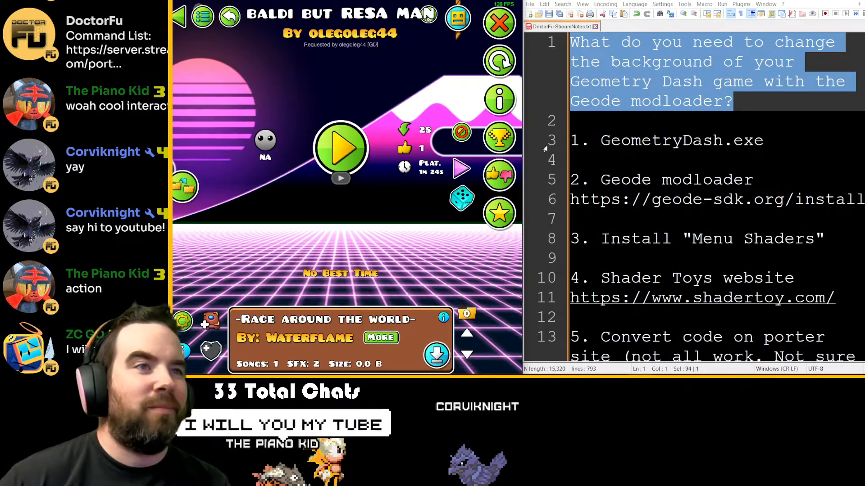
Search downloadable mods for 'MENU' and open the Menu Shaders details page
{"action": "left_click", "coordinate": [662, 140]}
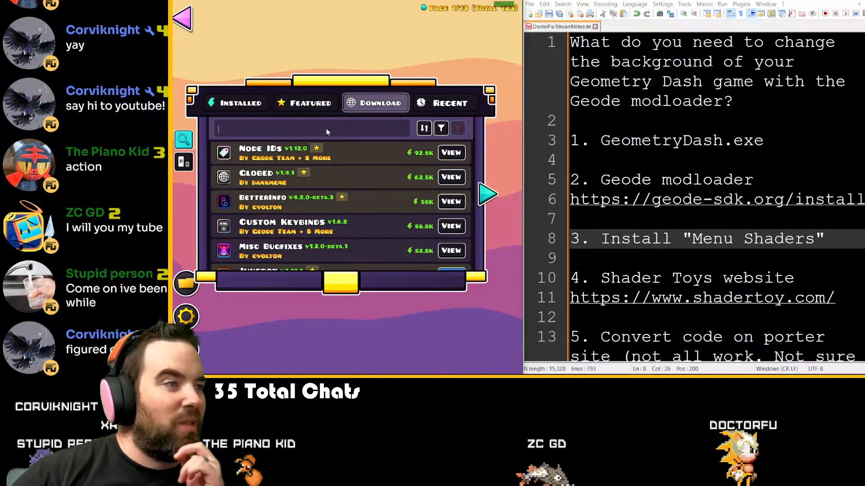
{"action": "type", "text": "MENU"}
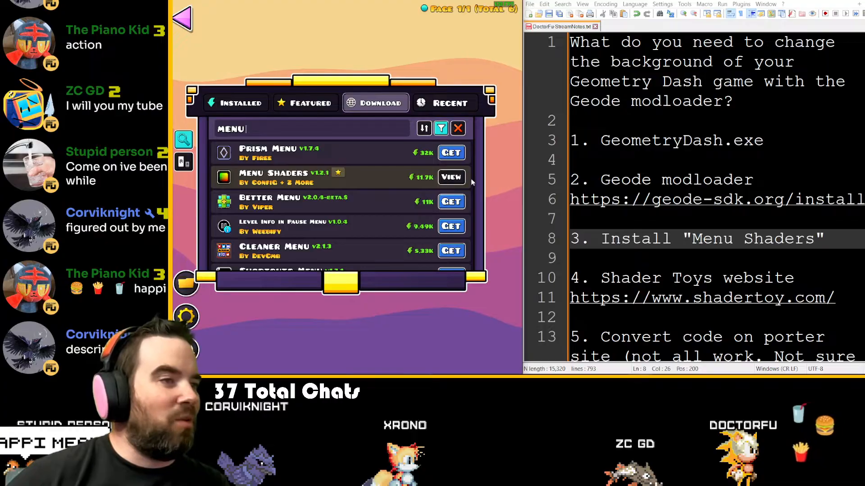
{"action": "left_click", "coordinate": [450, 177]}
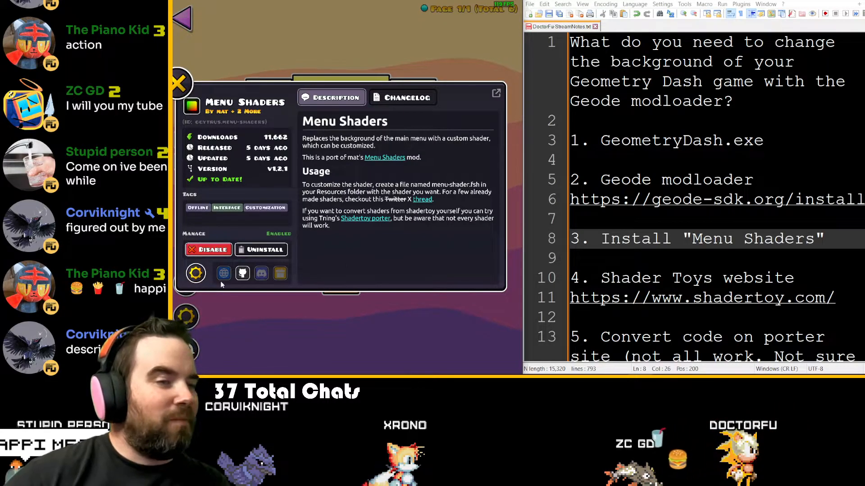
Follow the Menu Shaders link through to the Shadertoy website
{"action": "left_click", "coordinate": [756, 278]}
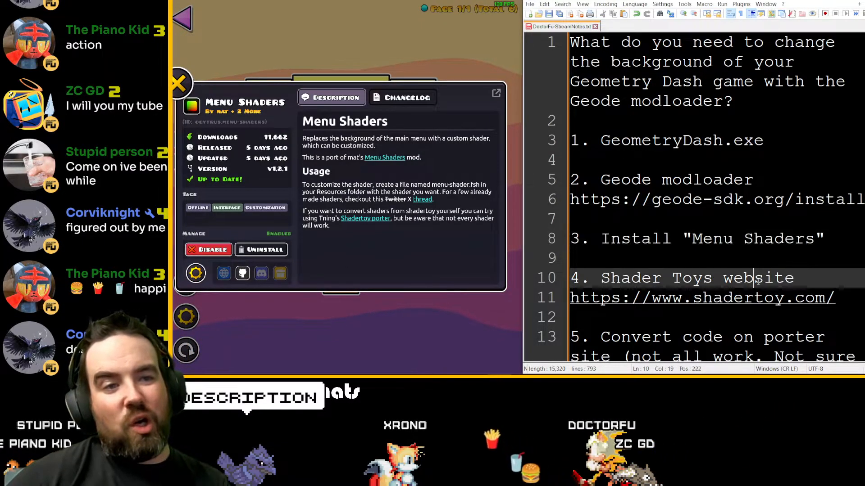
{"action": "scroll", "scroll_direction": "down", "scroll_amount": 3}
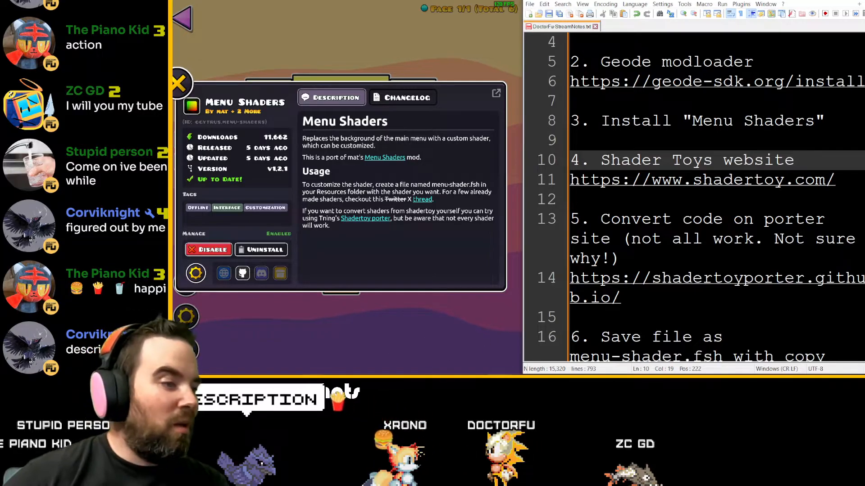
{"action": "left_click", "coordinate": [179, 82]}
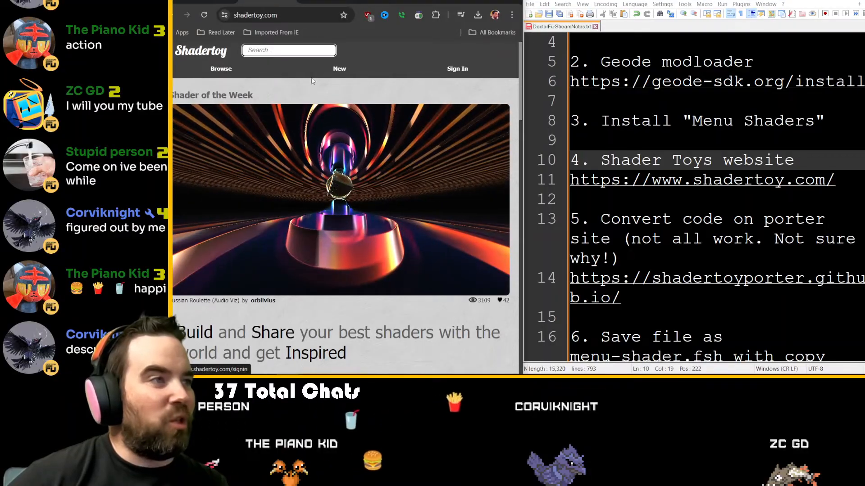
Browse the shadertoy.com home page and its featured shader of the week
{"action": "left_click", "coordinate": [221, 68]}
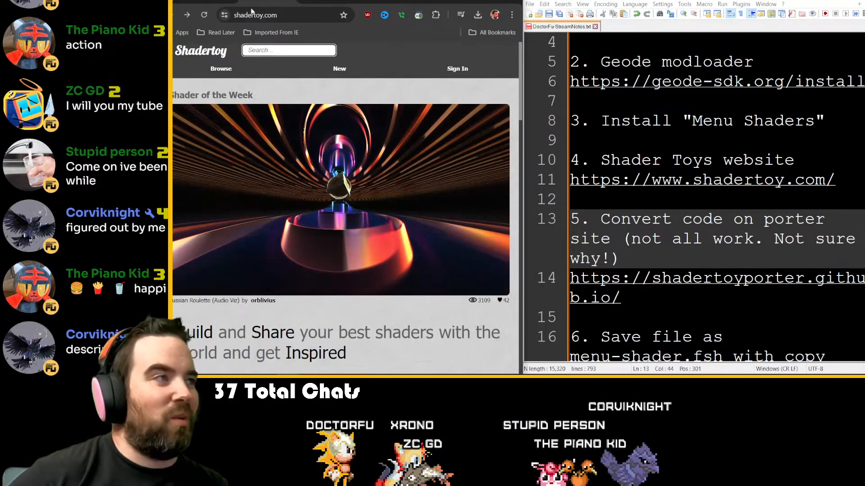
{"action": "left_click", "coordinate": [341, 198]}
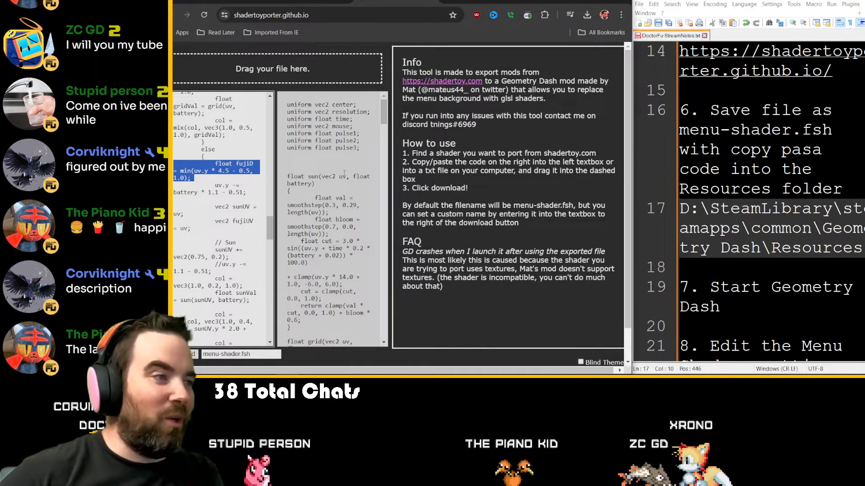
Review the pasted shader code converted on Shadertoy Porter for menu-shader.fsh
{"action": "scroll", "scroll_direction": "down", "scroll_amount": 3}
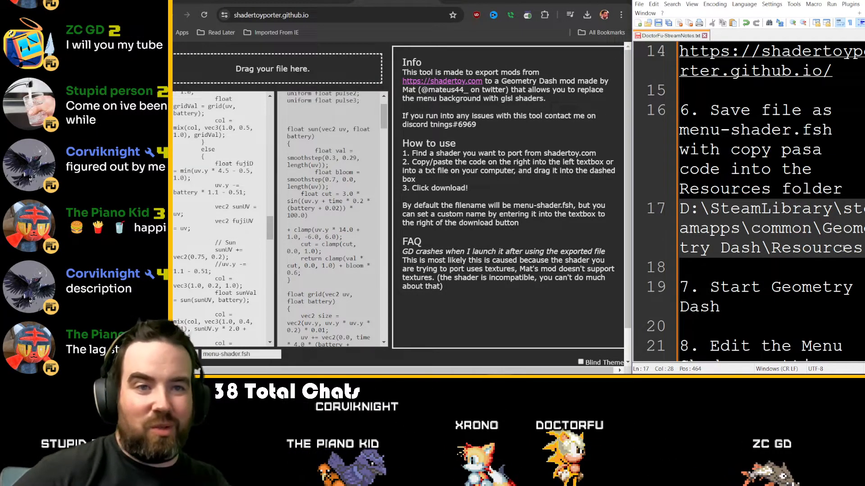
{"action": "scroll", "scroll_direction": "down", "scroll_amount": 3}
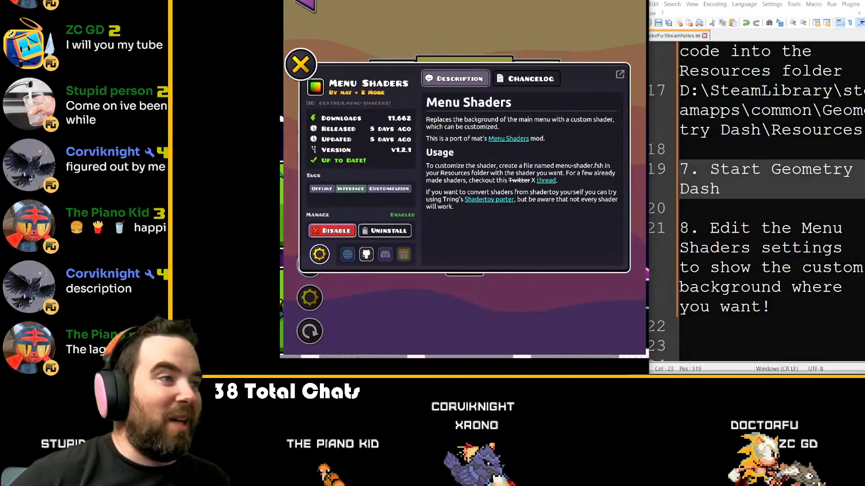
Open the installed Menu Shaders mod's settings, listing where the custom background appears
{"action": "left_click", "coordinate": [300, 63]}
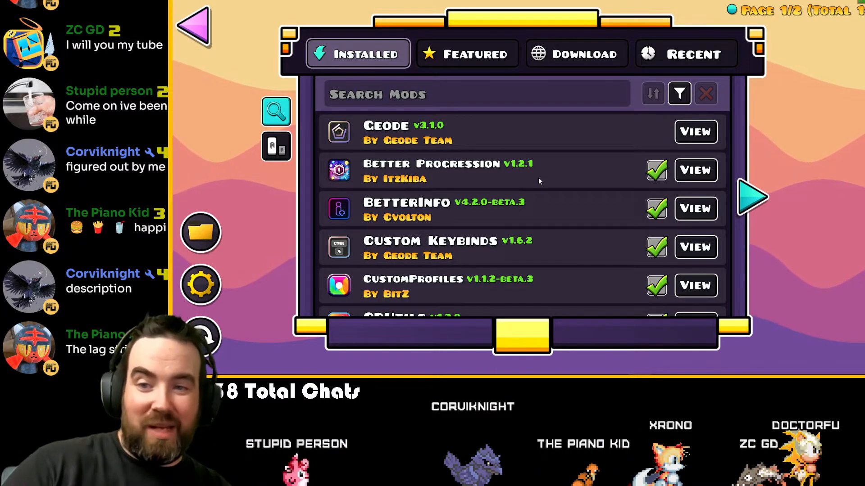
{"action": "scroll", "scroll_direction": "down", "scroll_amount": 3}
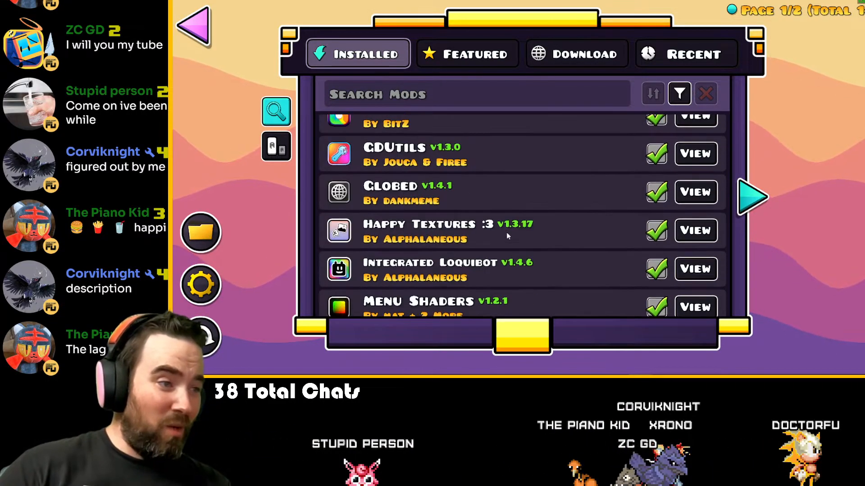
{"action": "left_click", "coordinate": [695, 307]}
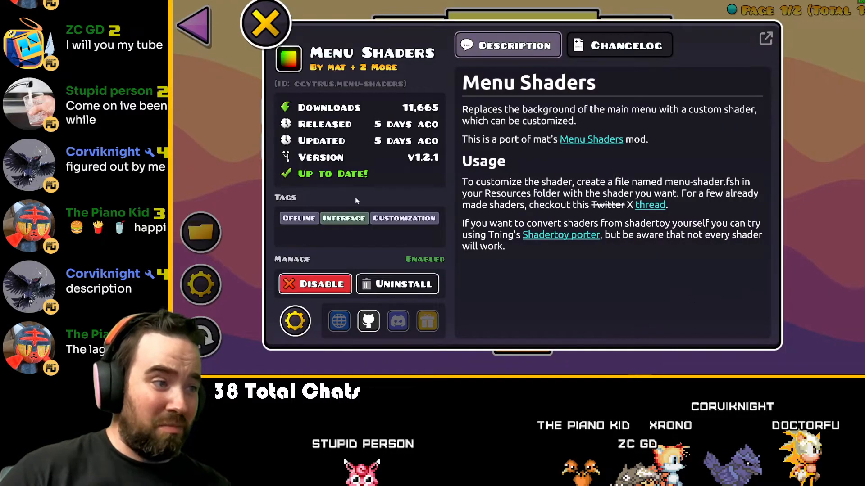
{"action": "left_click", "coordinate": [295, 321]}
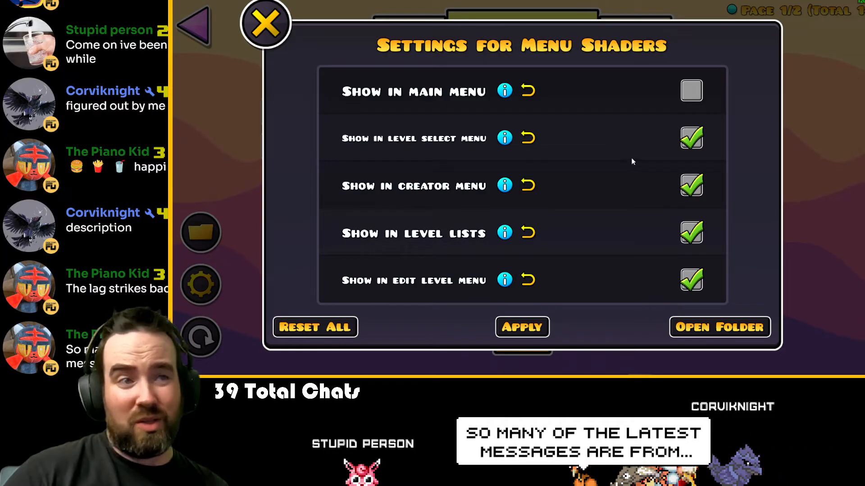
{"action": "mouse_move", "coordinate": [609, 181]}
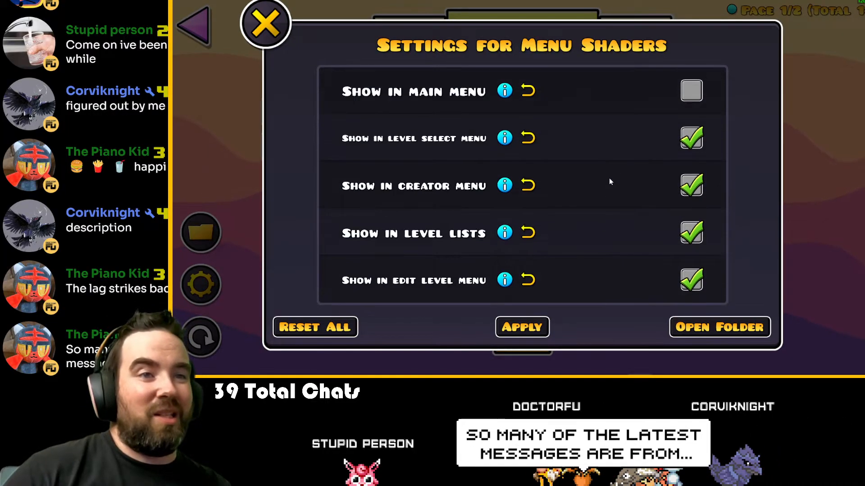
{"action": "mouse_move", "coordinate": [679, 241]}
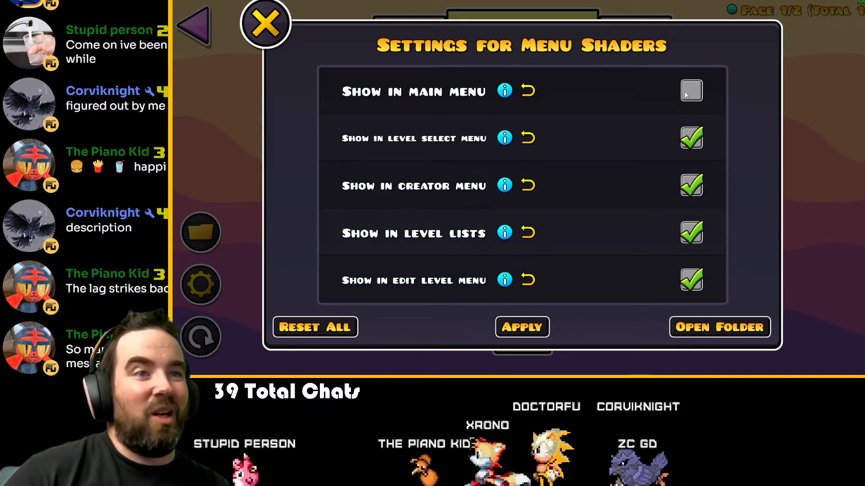
Return to the main menu and open the Baldi but Resa Man level page
{"action": "left_click", "coordinate": [266, 26]}
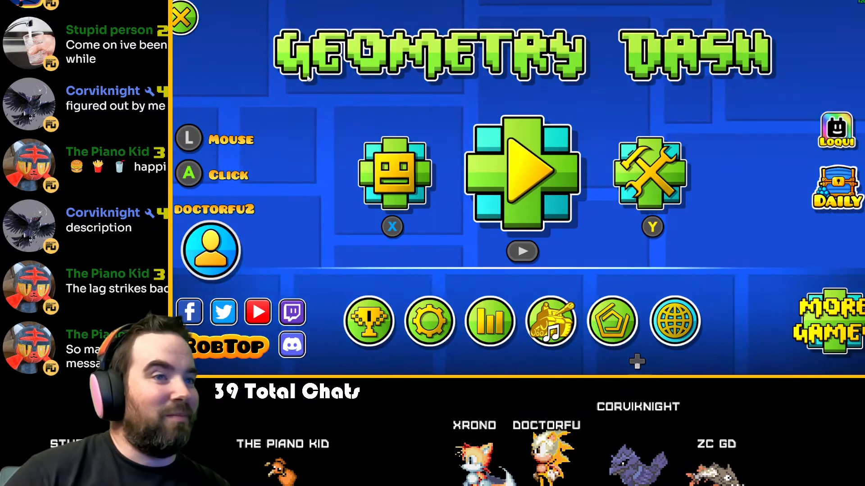
{"action": "left_click", "coordinate": [521, 174]}
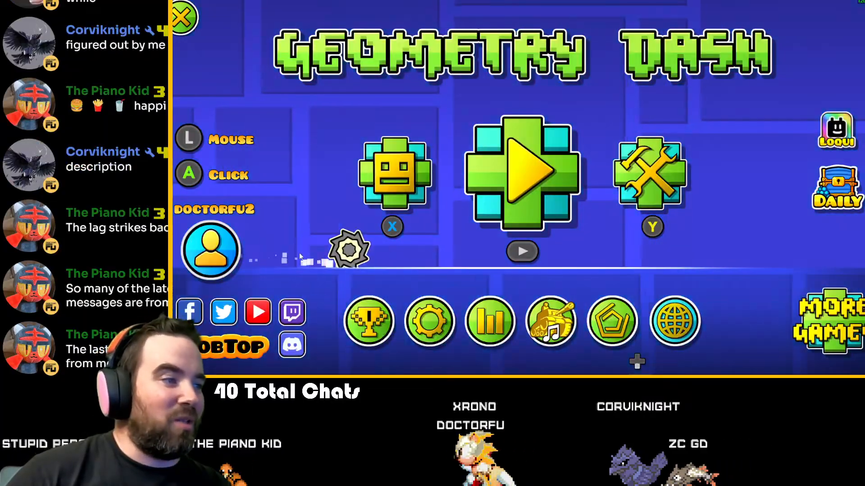
{"action": "left_click", "coordinate": [521, 172]}
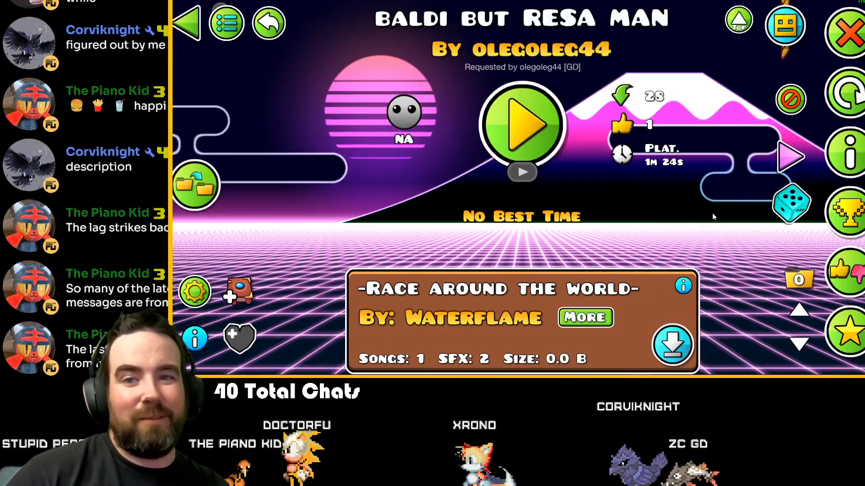